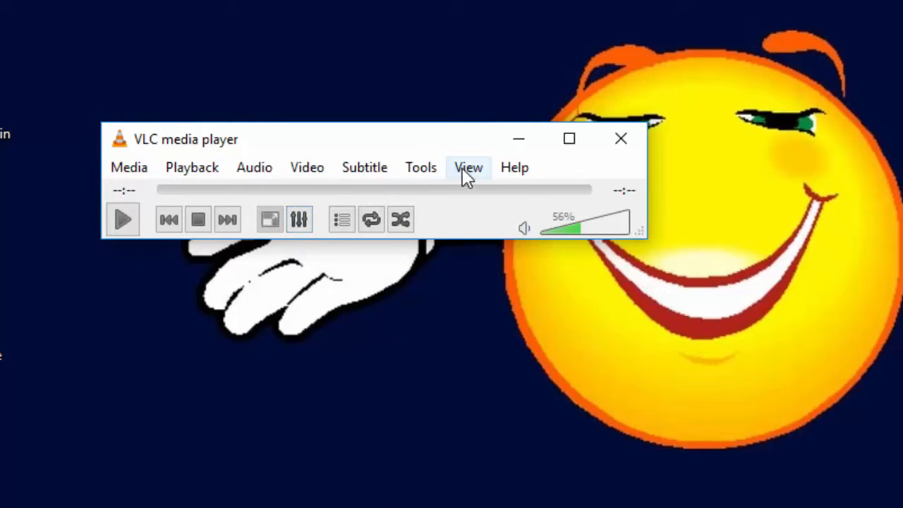
# - Enable Advanced Controls from the View menu to show record and A-to-B loop buttons
pyautogui.click(468, 167)
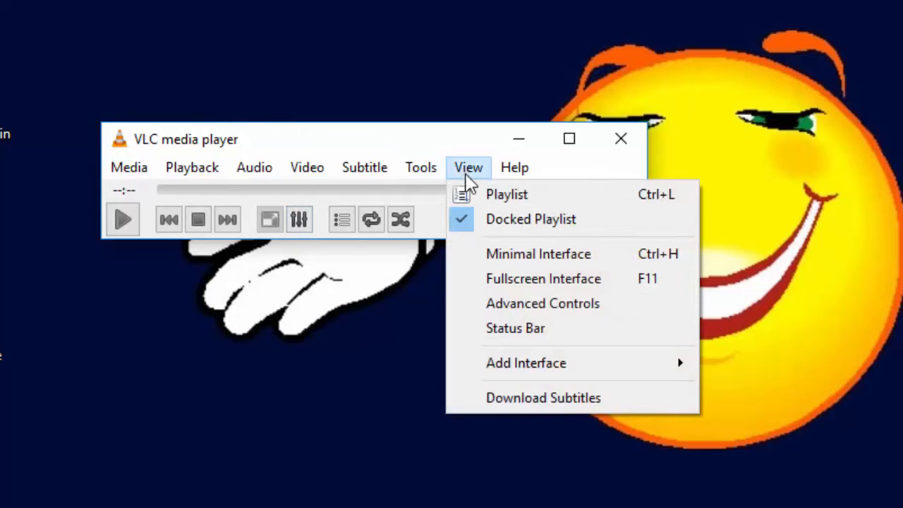
pyautogui.click(542, 302)
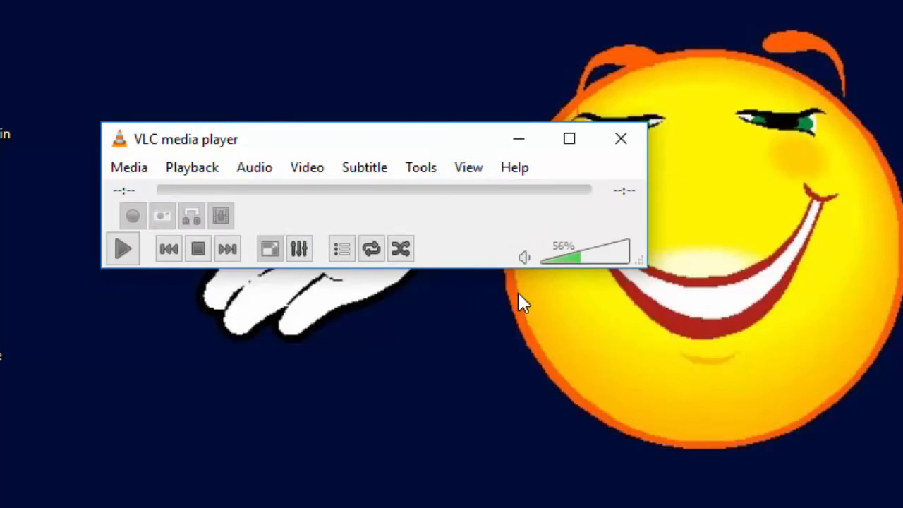
pyautogui.moveTo(134, 208)
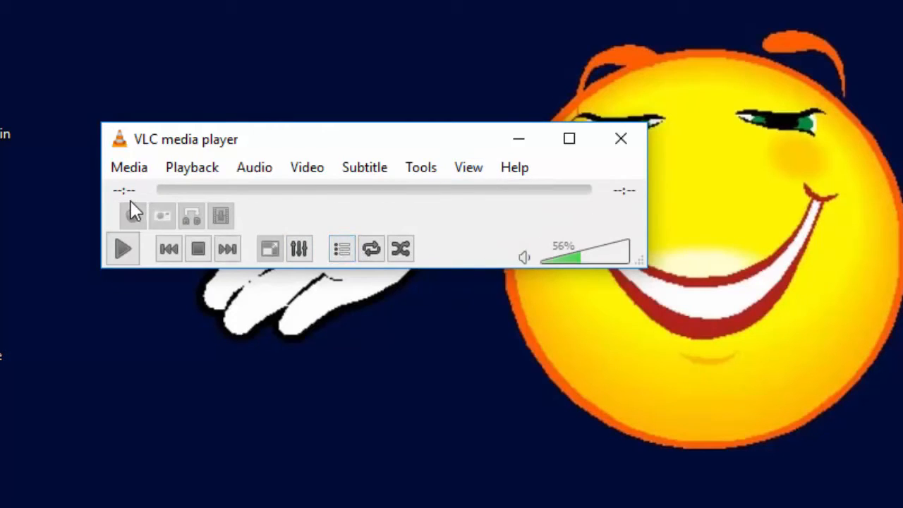
pyautogui.moveTo(192, 217)
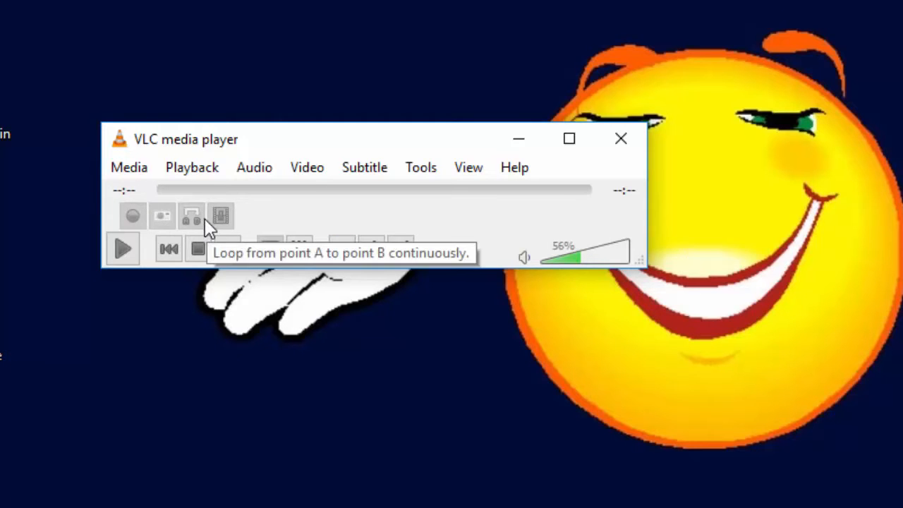
pyautogui.click(130, 167)
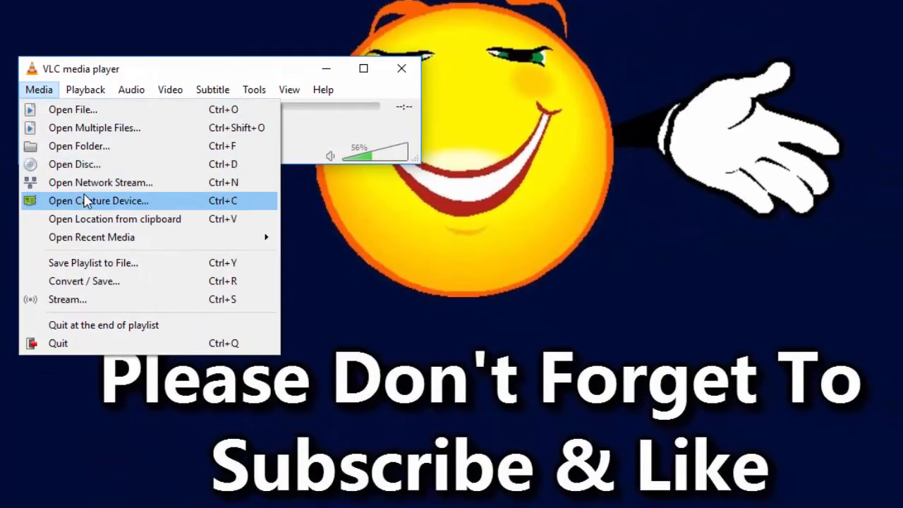
# - Open Capture Device and choose Desktop as the capture mode at 1.00 frames per second
pyautogui.click(99, 201)
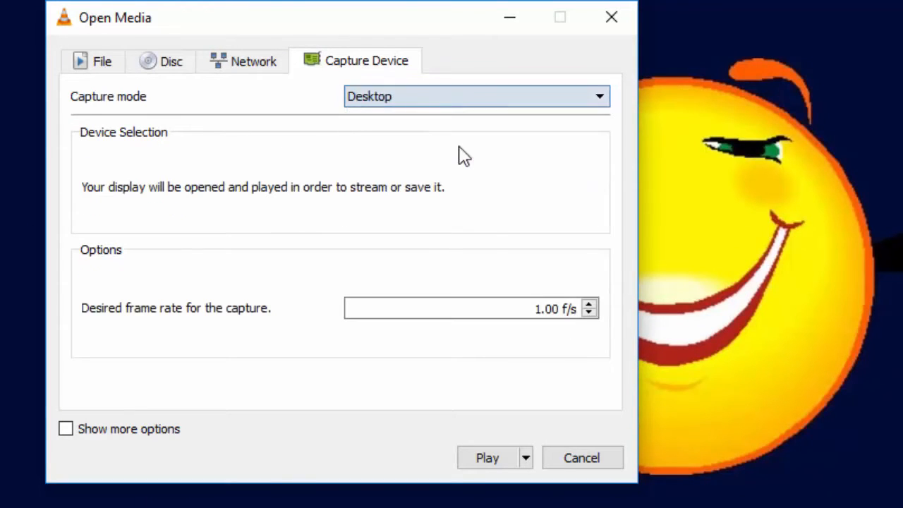
pyautogui.click(465, 308)
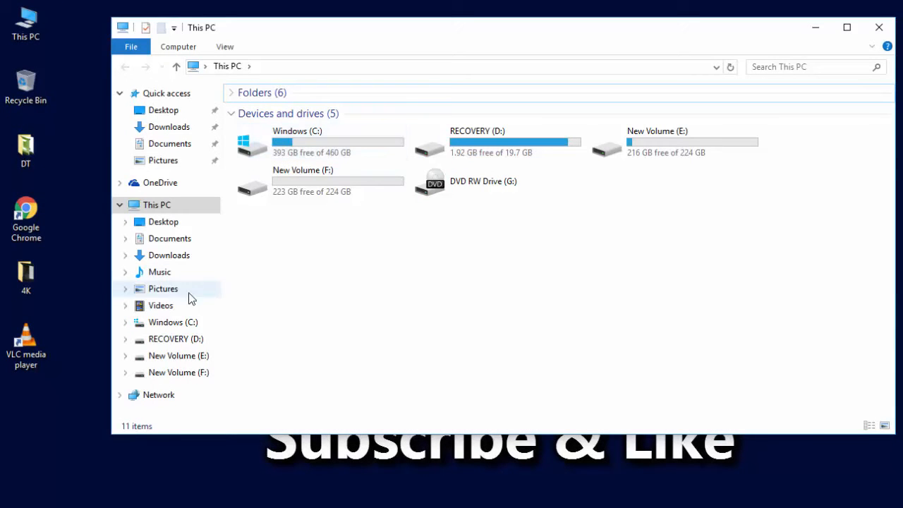
# - Play the saved vlc-record file from the Videos folder in VLC
pyautogui.click(160, 305)
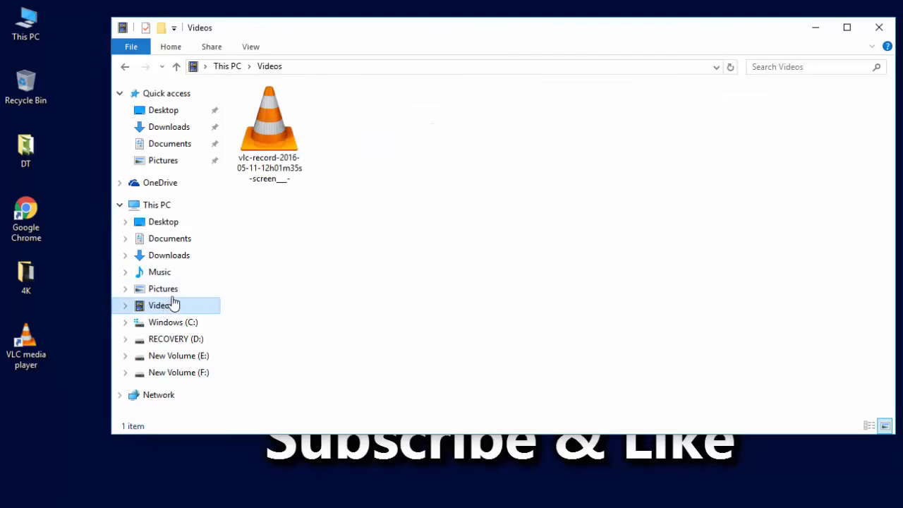
pyautogui.click(268, 127)
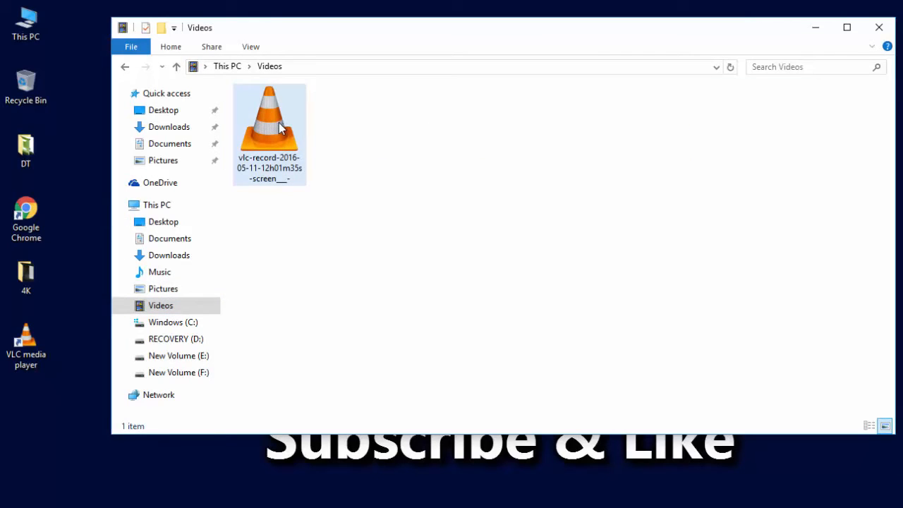
pyautogui.click(269, 127)
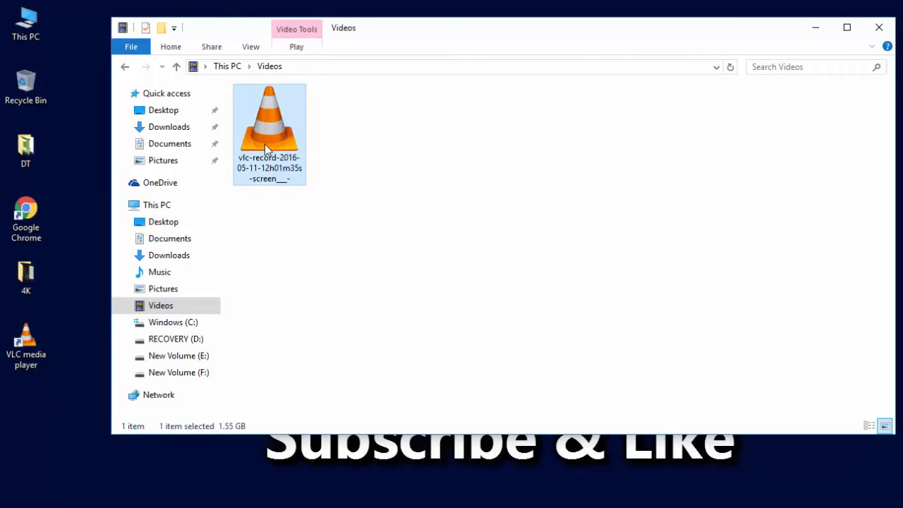
pyautogui.doubleClick(268, 124)
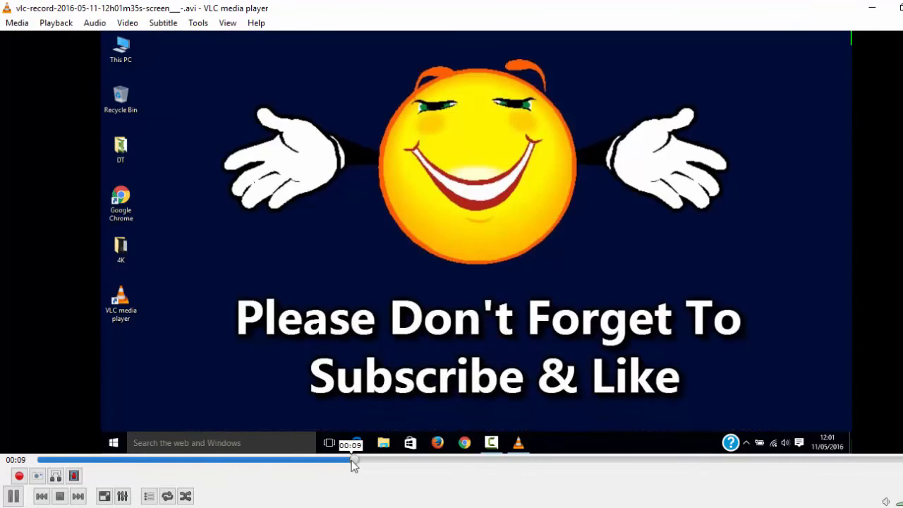